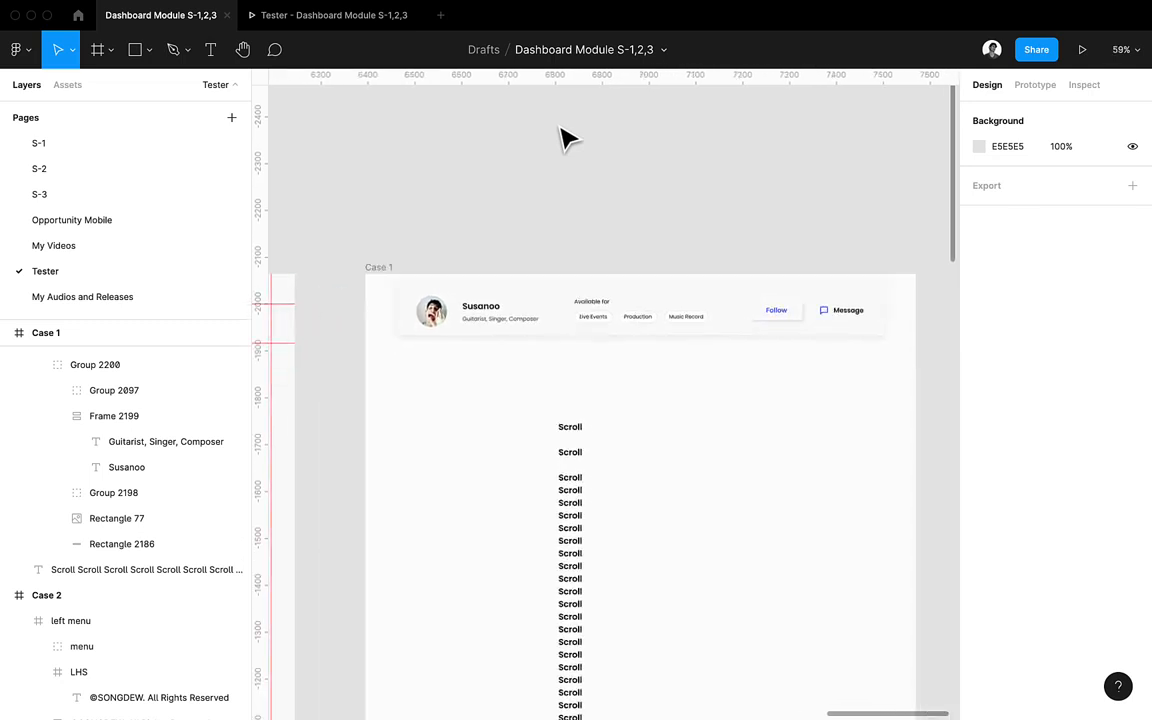
pyautogui.moveTo(525, 258)
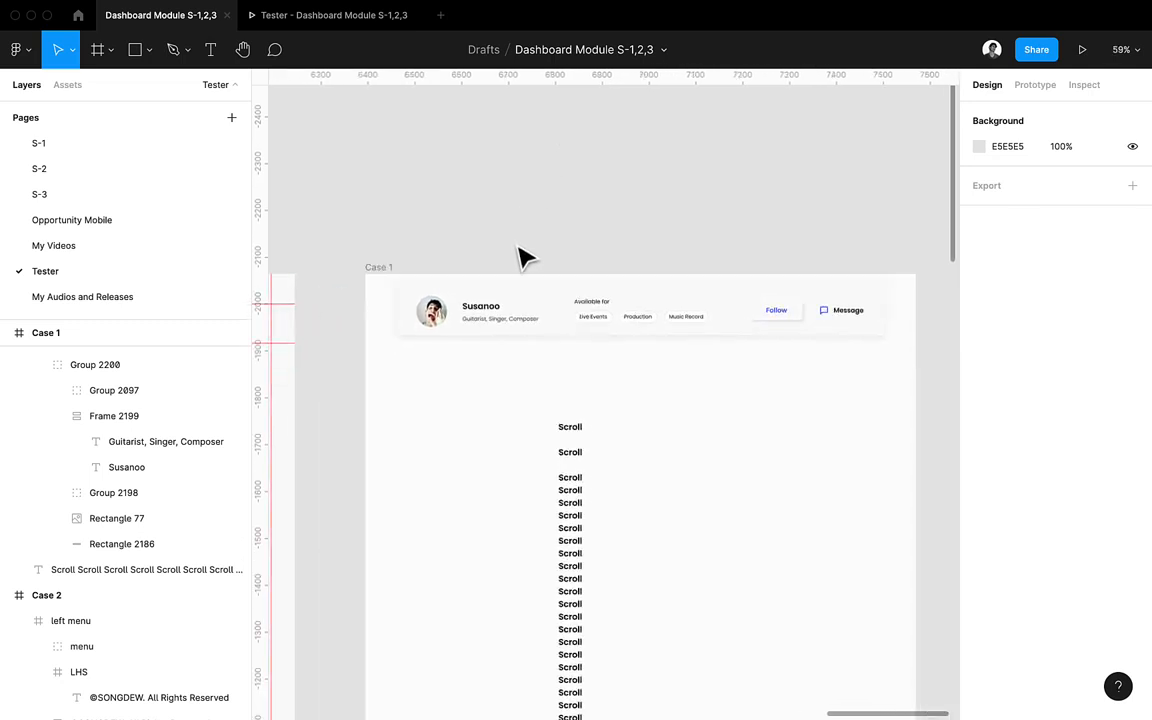
# Select the Case 1 profile header bar to show its position and constraint properties.
pyautogui.click(640, 307)
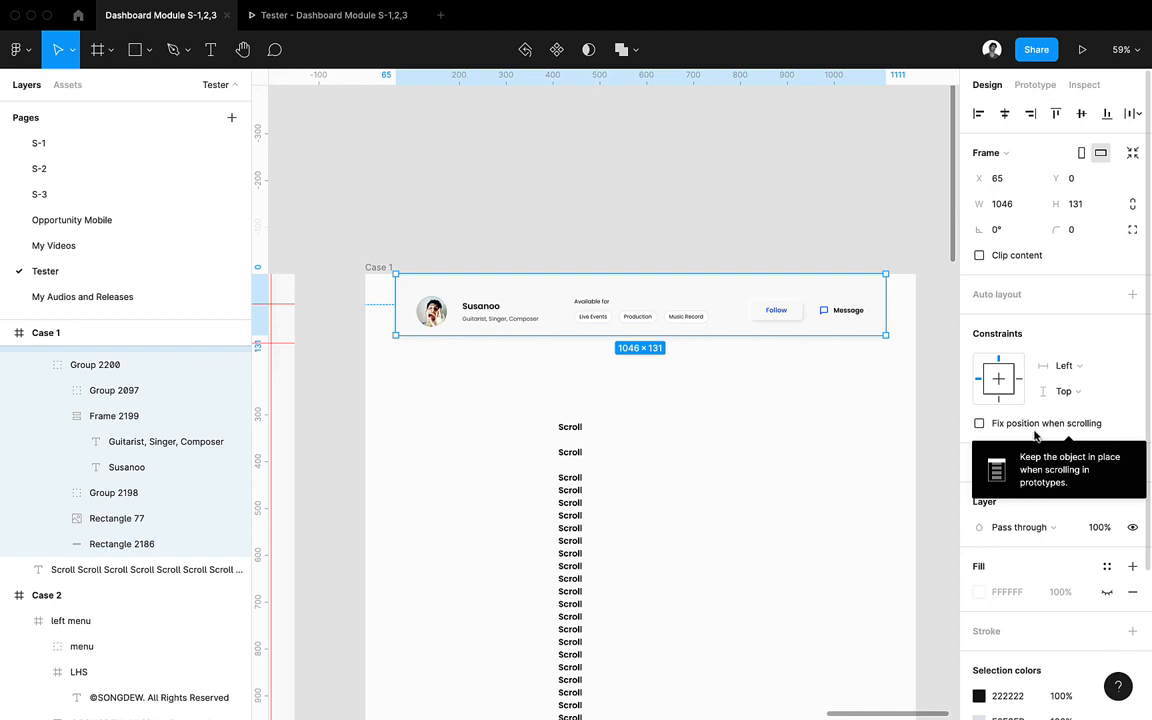
pyautogui.moveTo(990, 425)
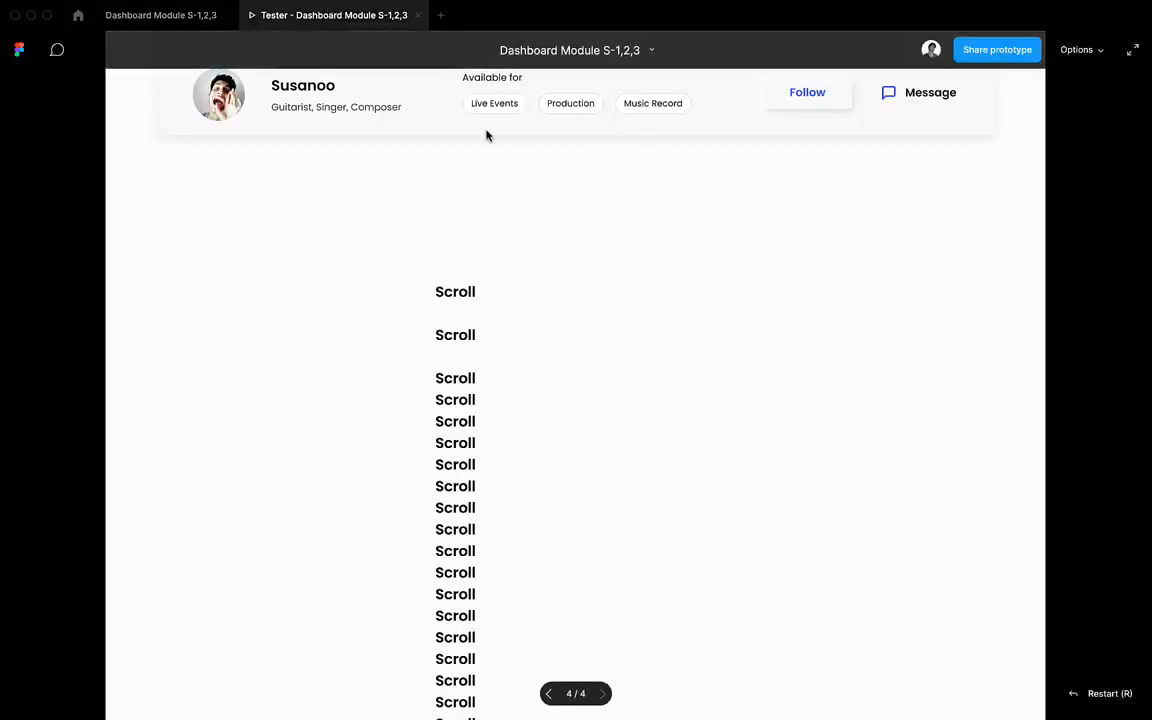
pyautogui.scroll(-3)
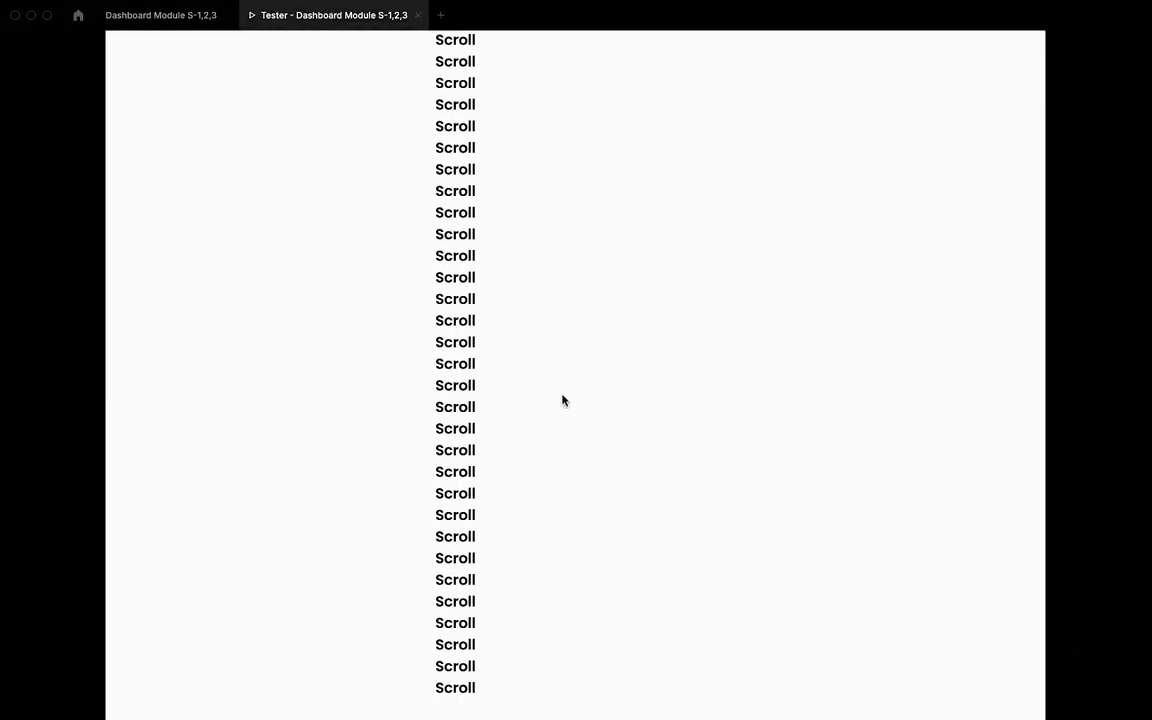
pyautogui.scroll(3)
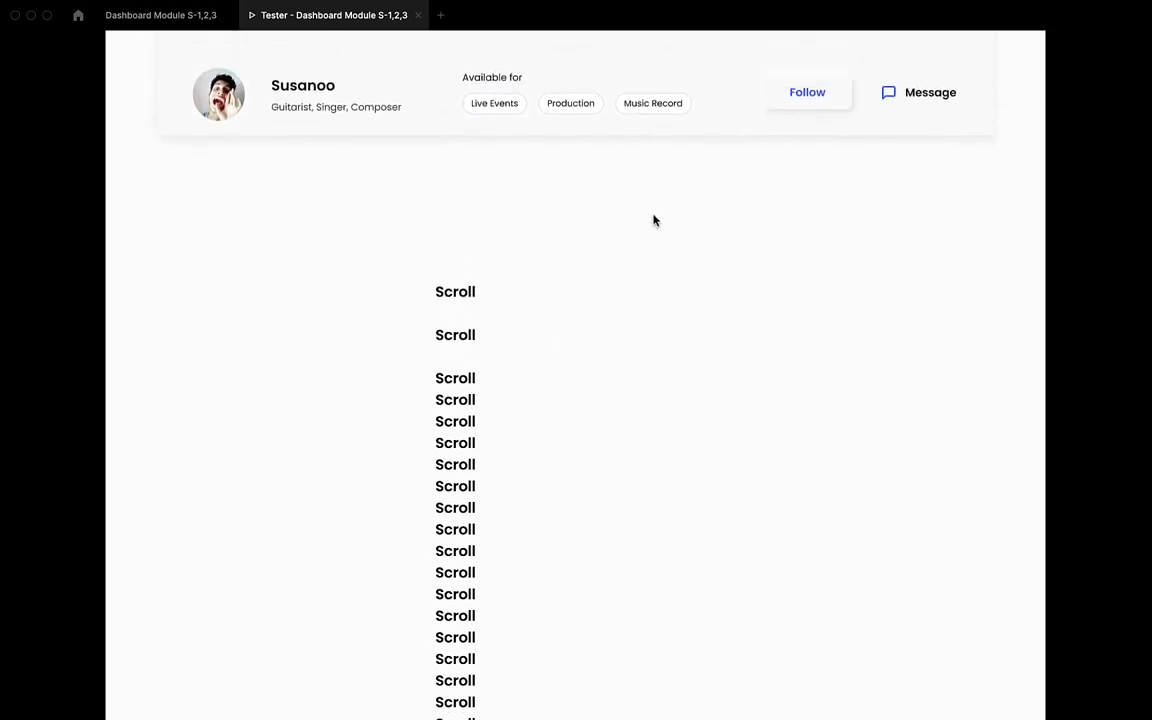
pyautogui.scroll(-3)
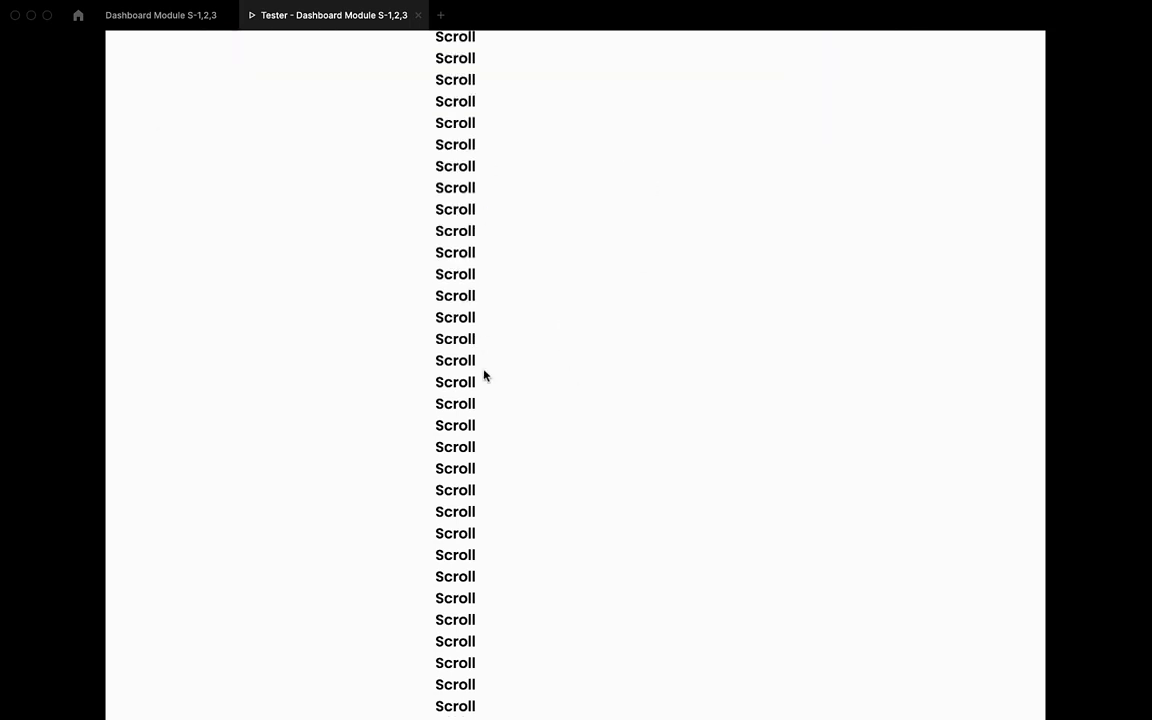
# Pin the Case 1 header, then preview and scroll to confirm it stays put.
pyautogui.click(160, 15)
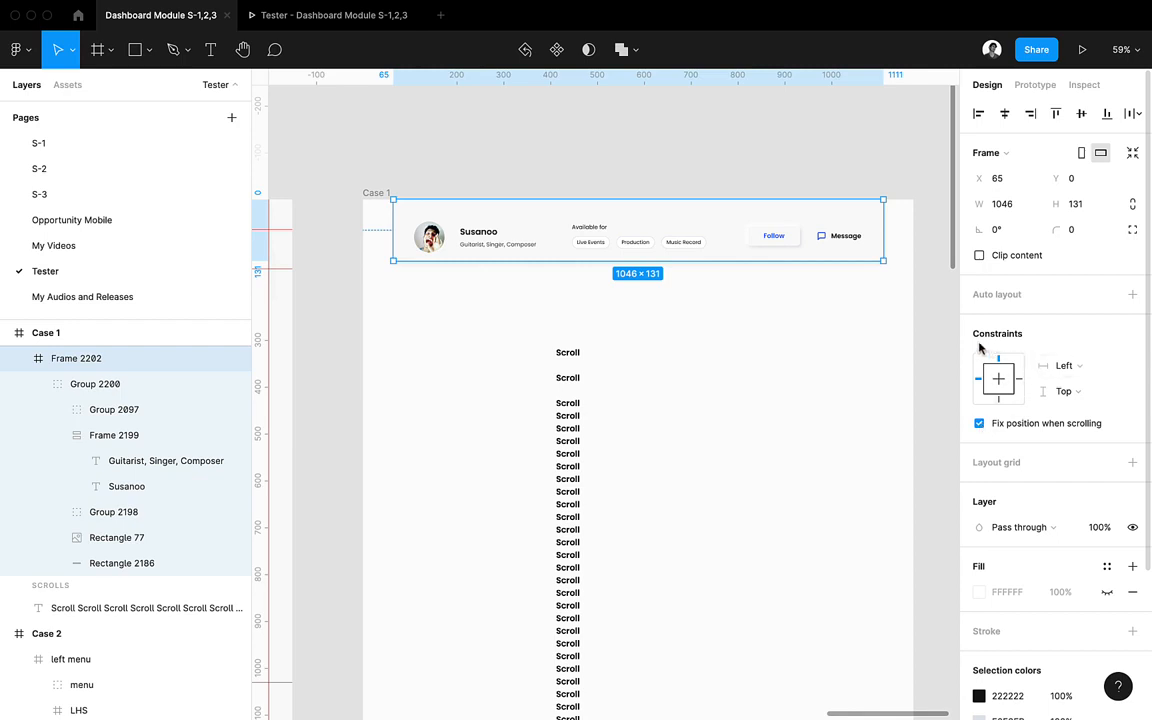
pyautogui.moveTo(752, 221)
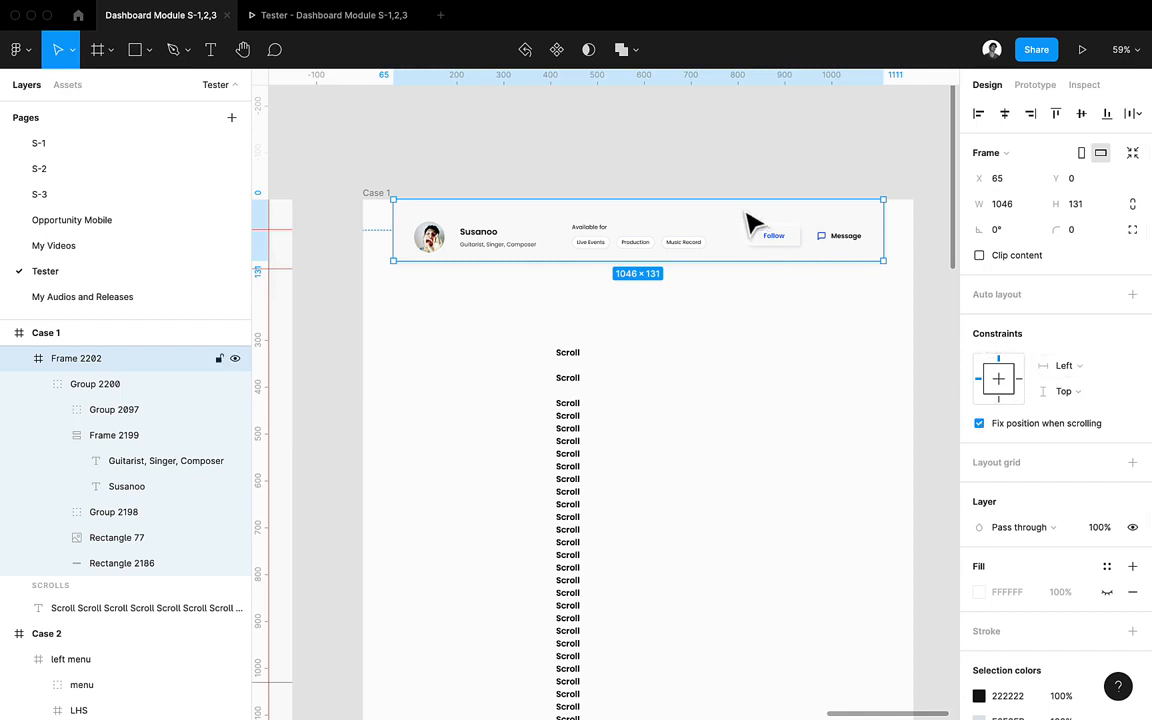
pyautogui.click(1083, 49)
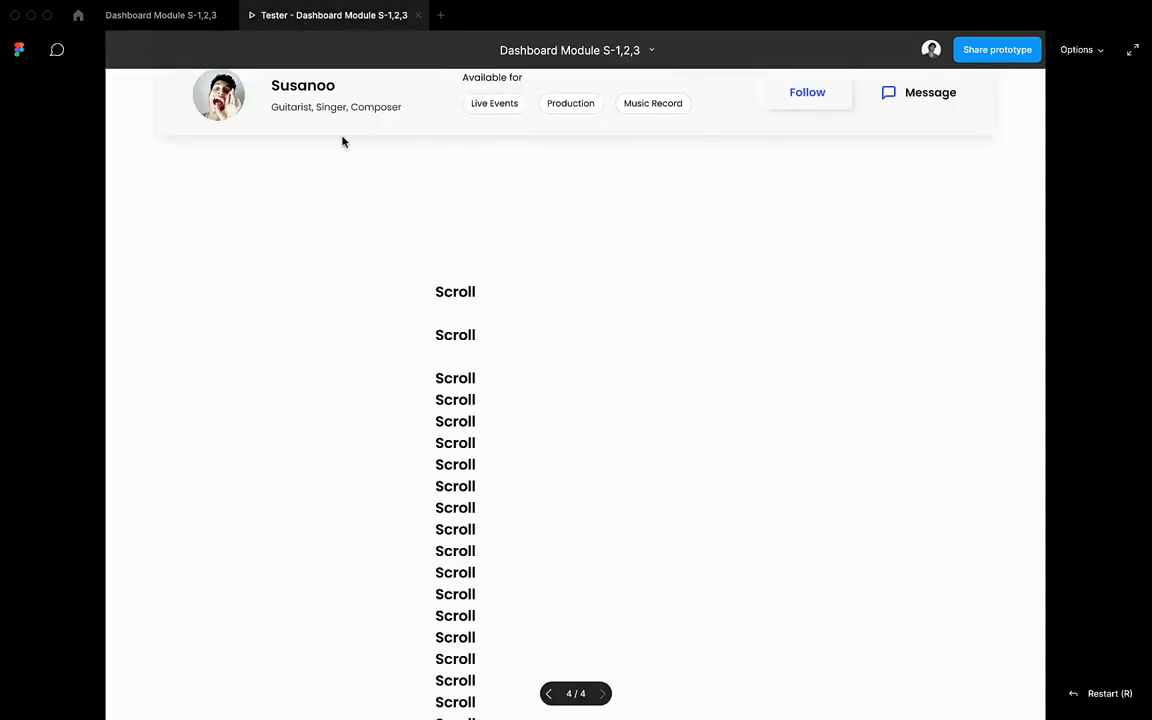
pyautogui.scroll(-3)
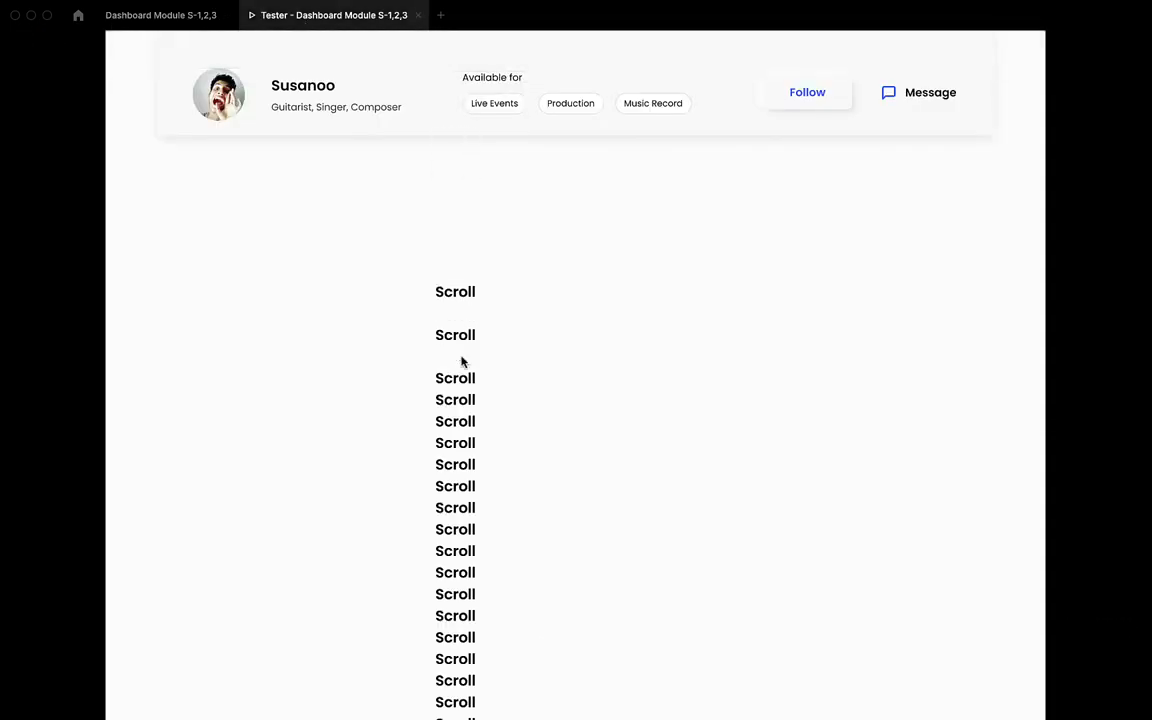
pyautogui.scroll(-3)
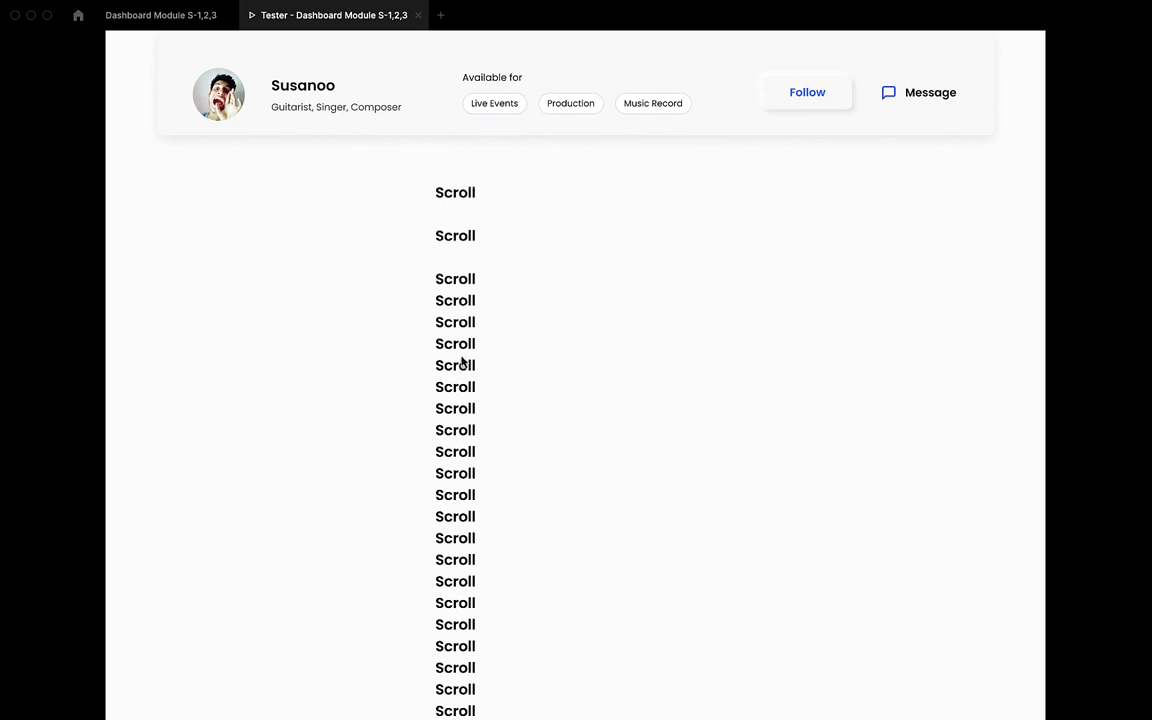
pyautogui.scroll(-3)
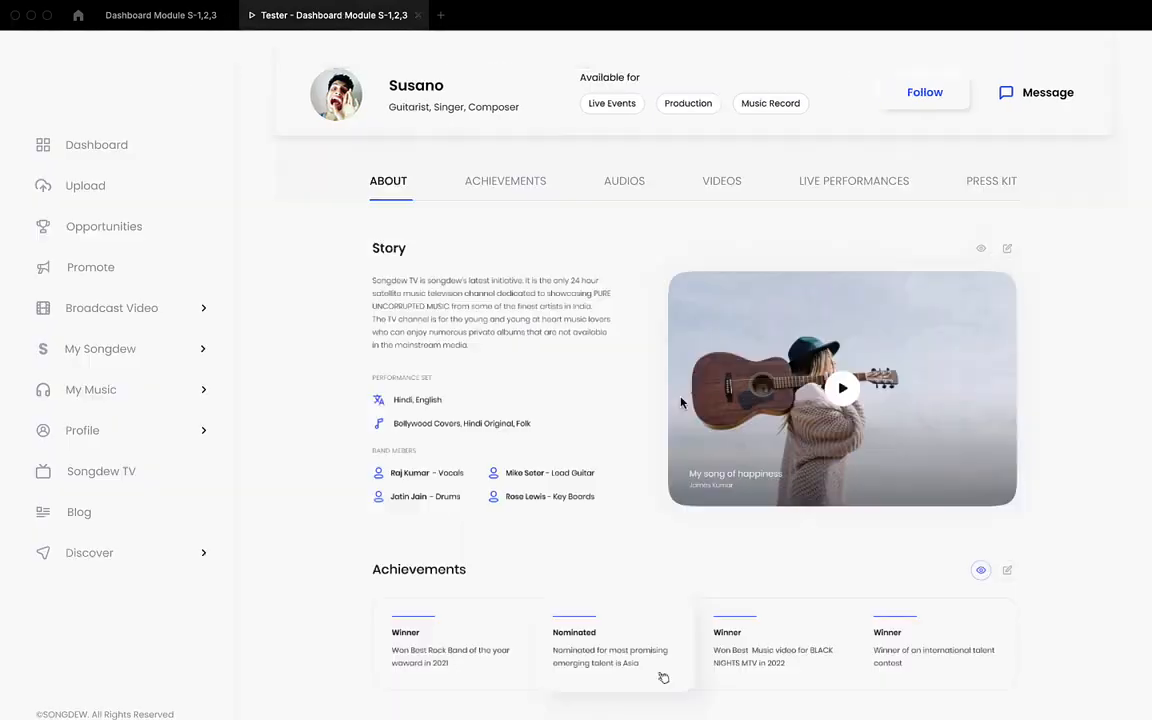
# Scroll the Case 2 preview to see the header move, then return to the editor.
pyautogui.scroll(-3)
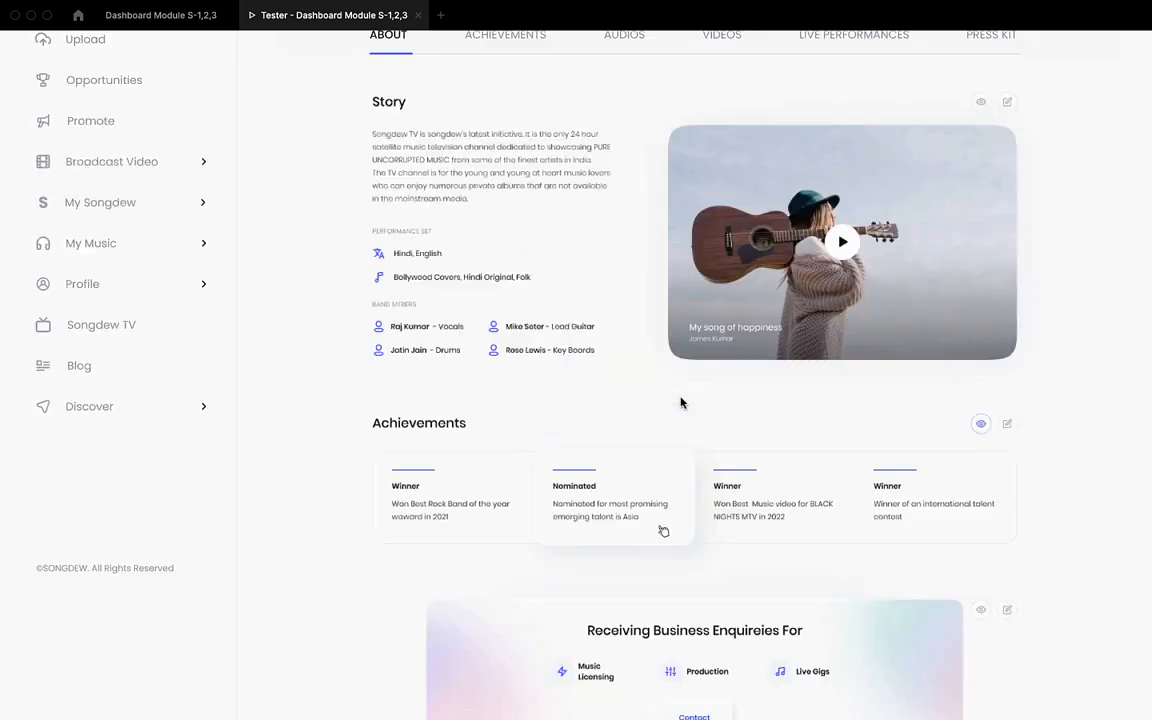
pyautogui.scroll(-3)
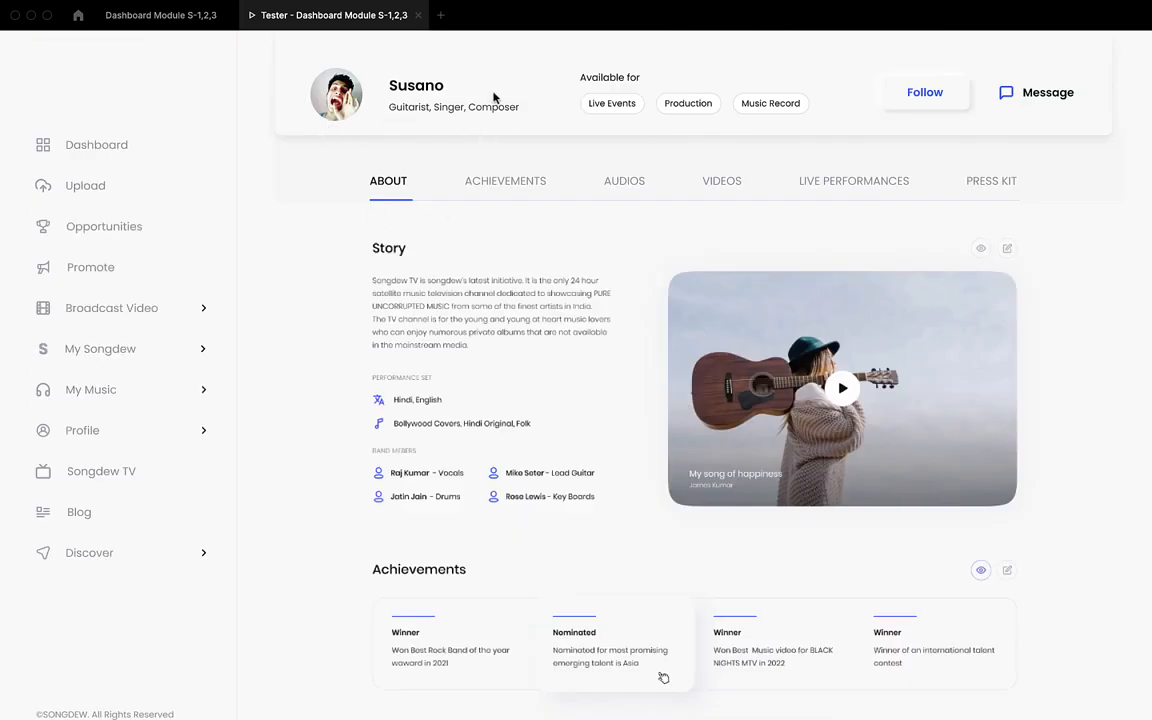
pyautogui.click(160, 15)
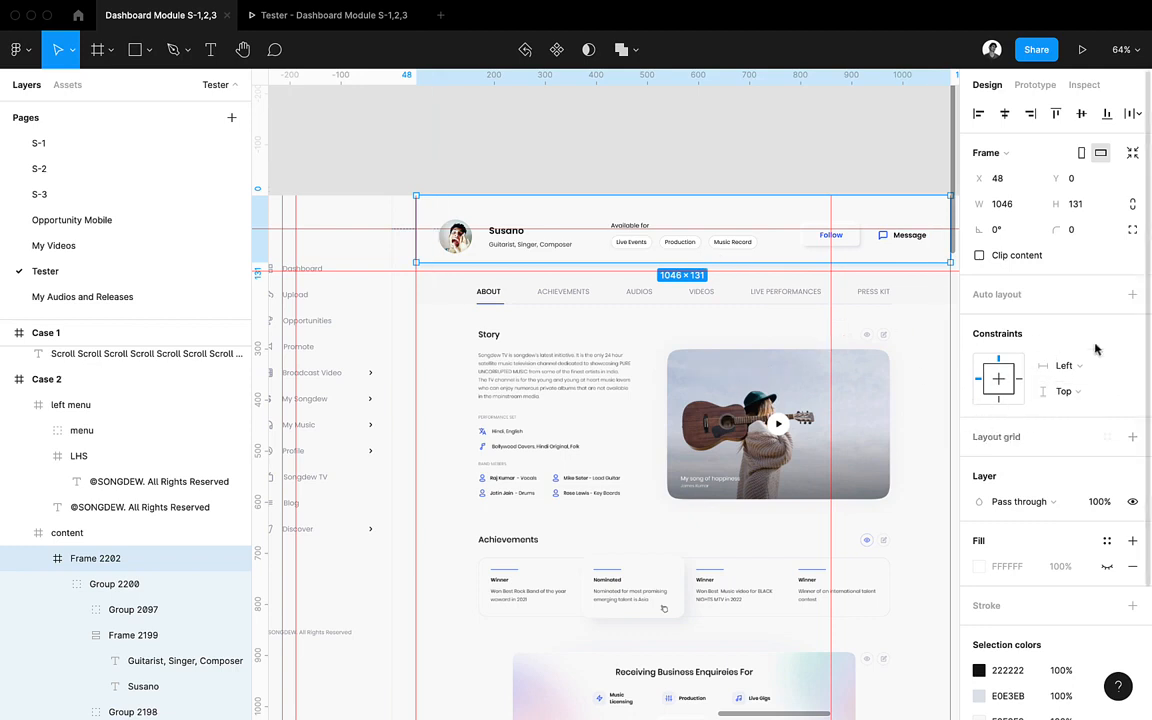
pyautogui.moveTo(1034, 416)
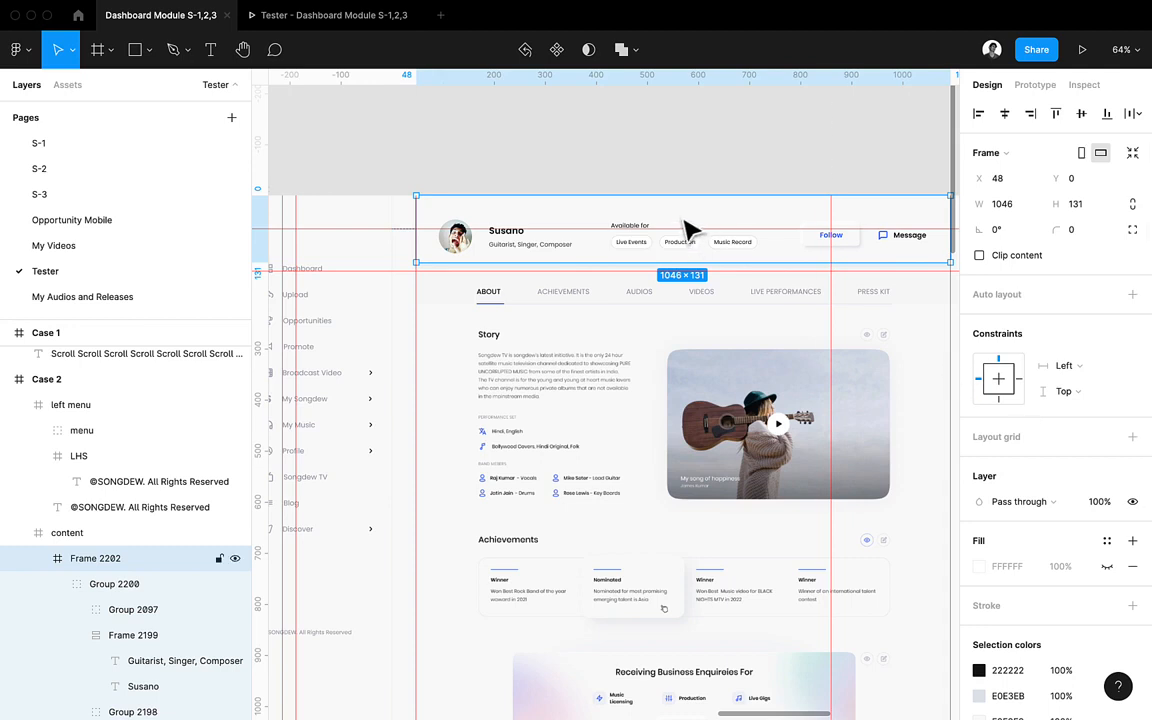
pyautogui.moveTo(690, 228)
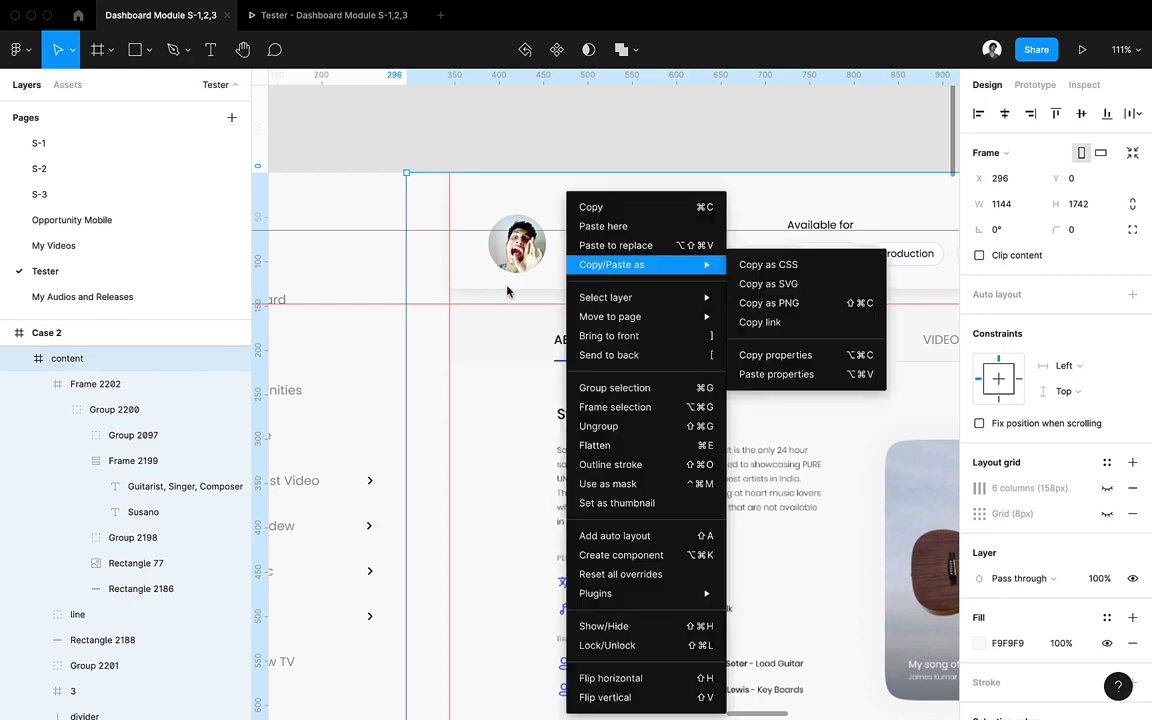
# Select the header's parent 'content' frame in Case 2 via Select layer.
pyautogui.click(508, 291)
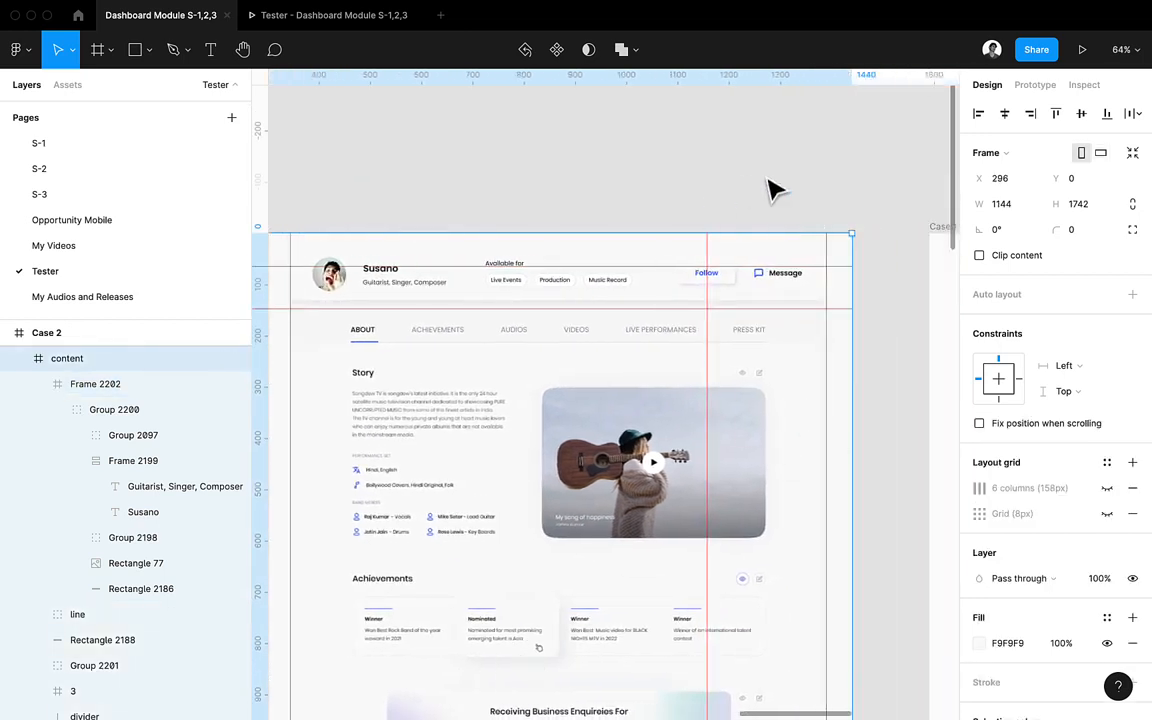
# Open the Overflow scrolling dropdown in the content frame's Prototype settings.
pyautogui.click(1035, 84)
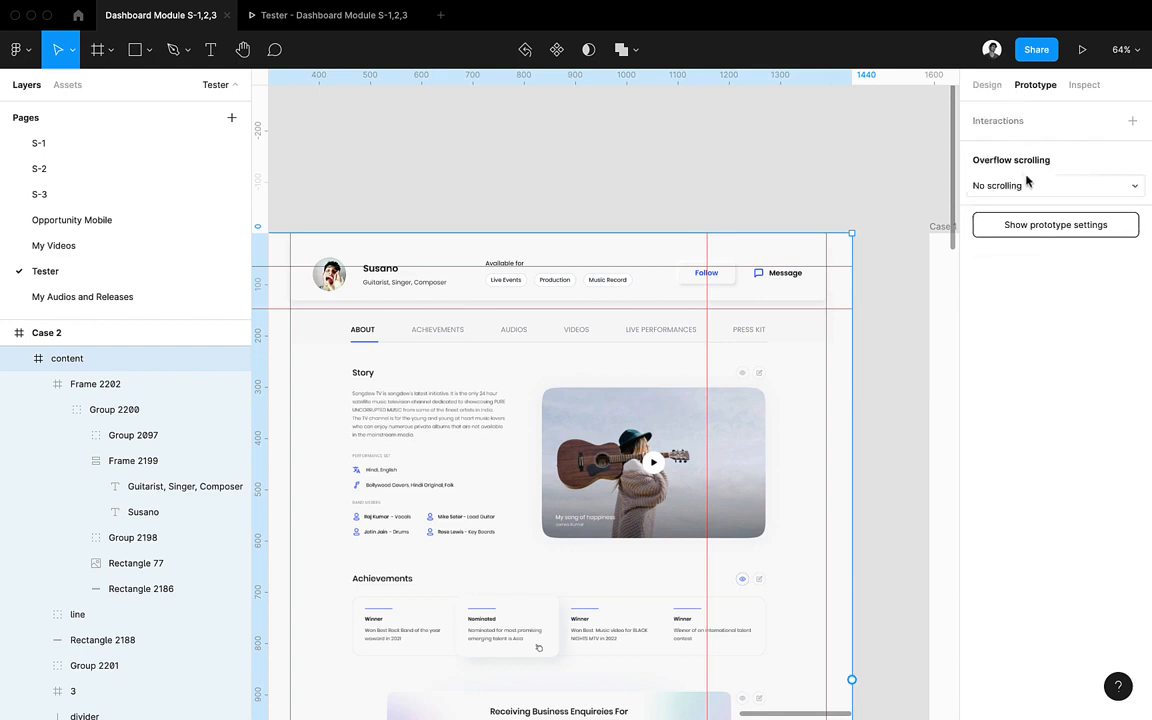
pyautogui.click(1055, 185)
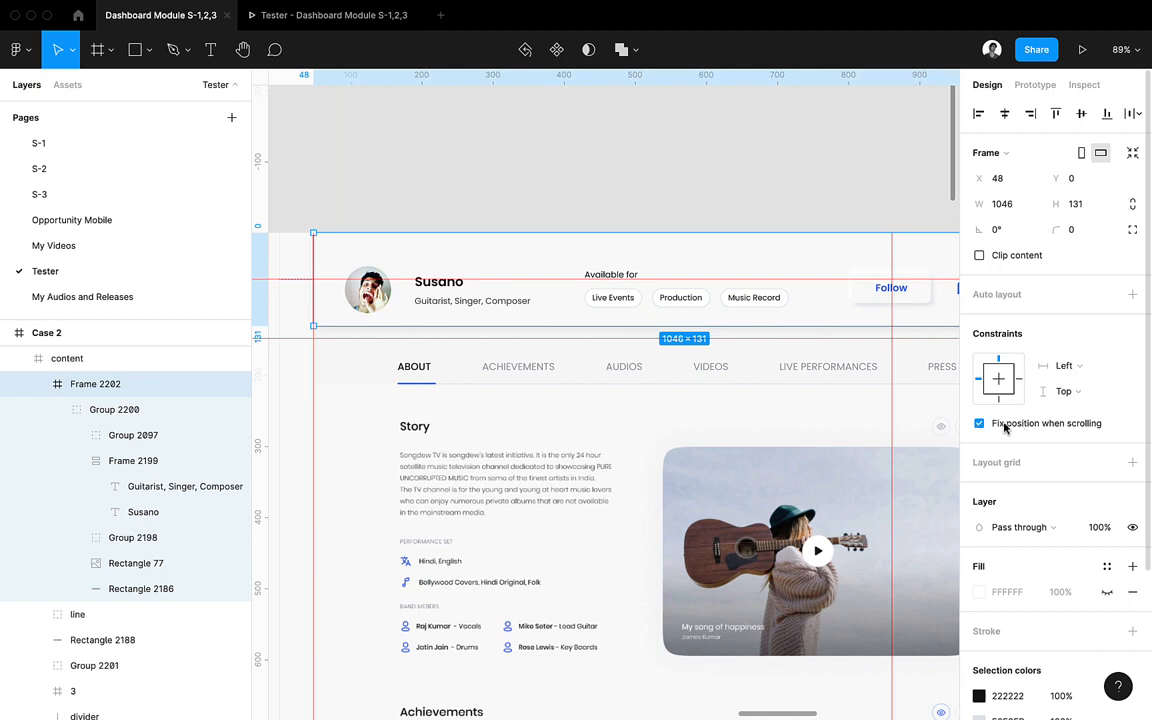
# Tick 'Fix position when scrolling' on the Case 2 header, scroll the preview, and return to the editor.
pyautogui.click(980, 423)
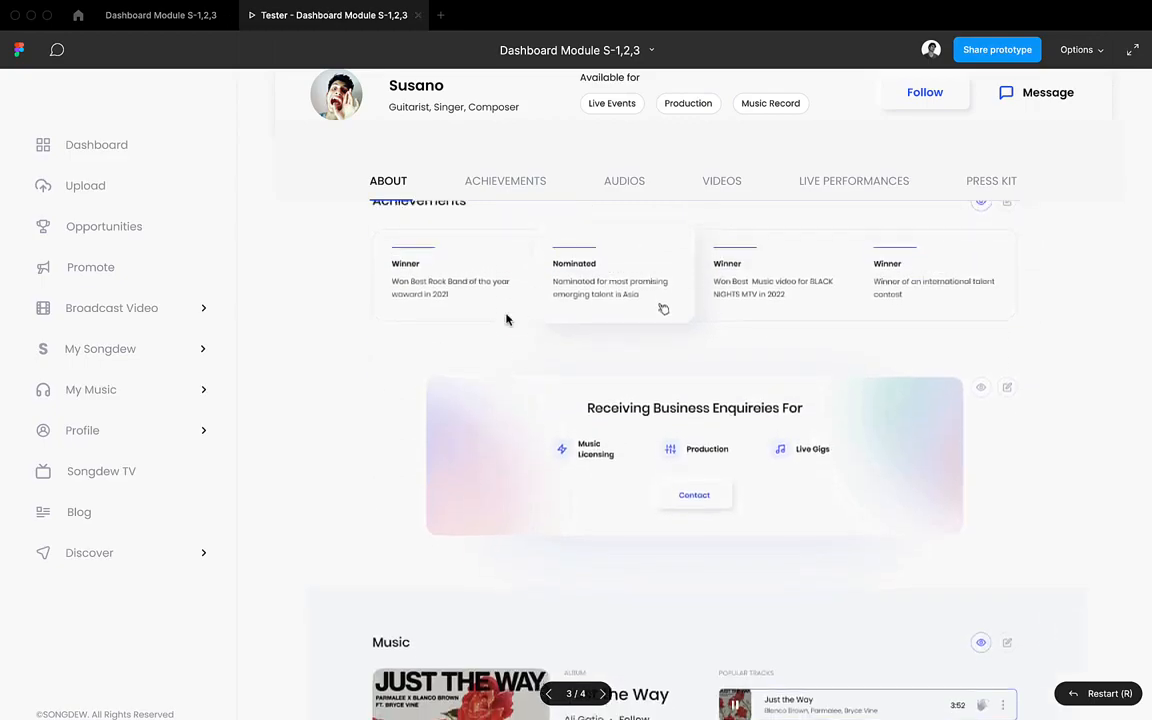
pyautogui.scroll(-3)
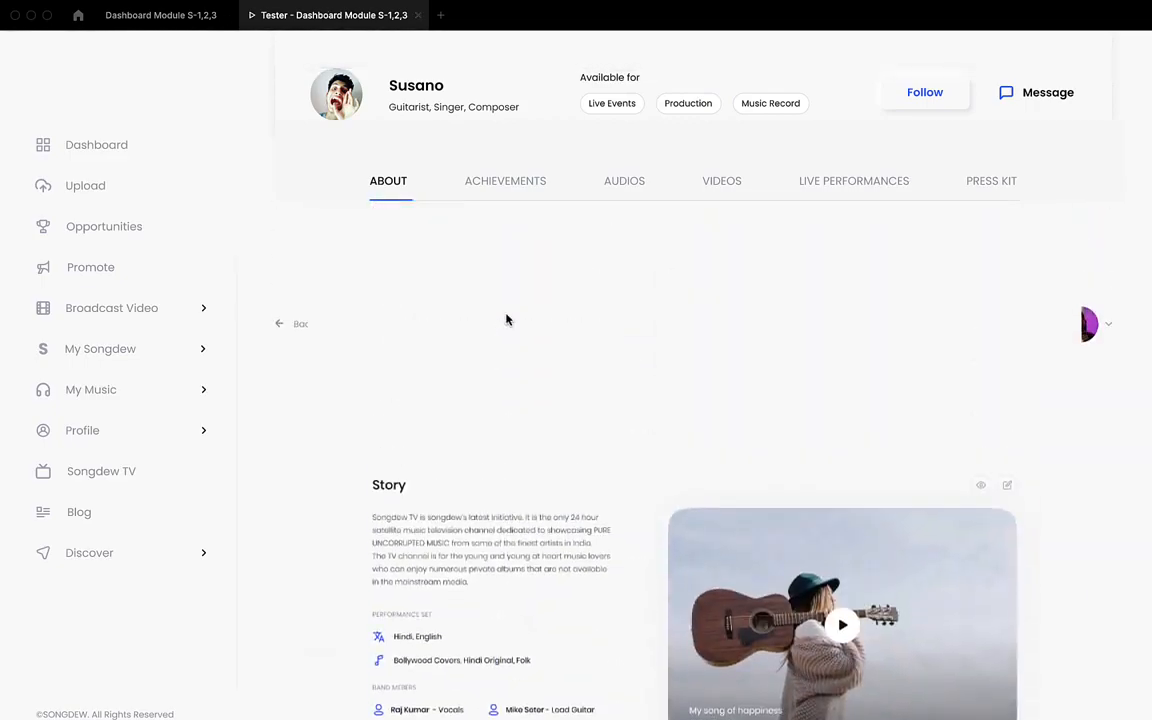
pyautogui.click(160, 15)
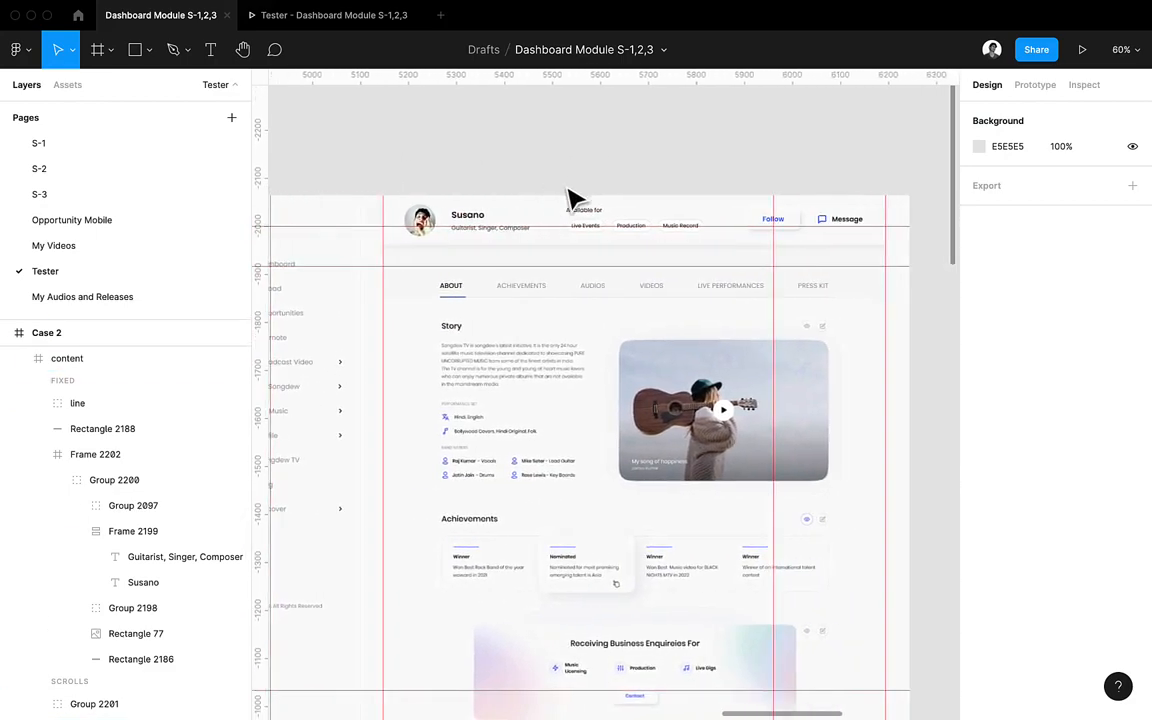
# Set the Case 2 'content' frame's Overflow scrolling to 'Horizontal and vertical scrolling'.
pyautogui.click(67, 358)
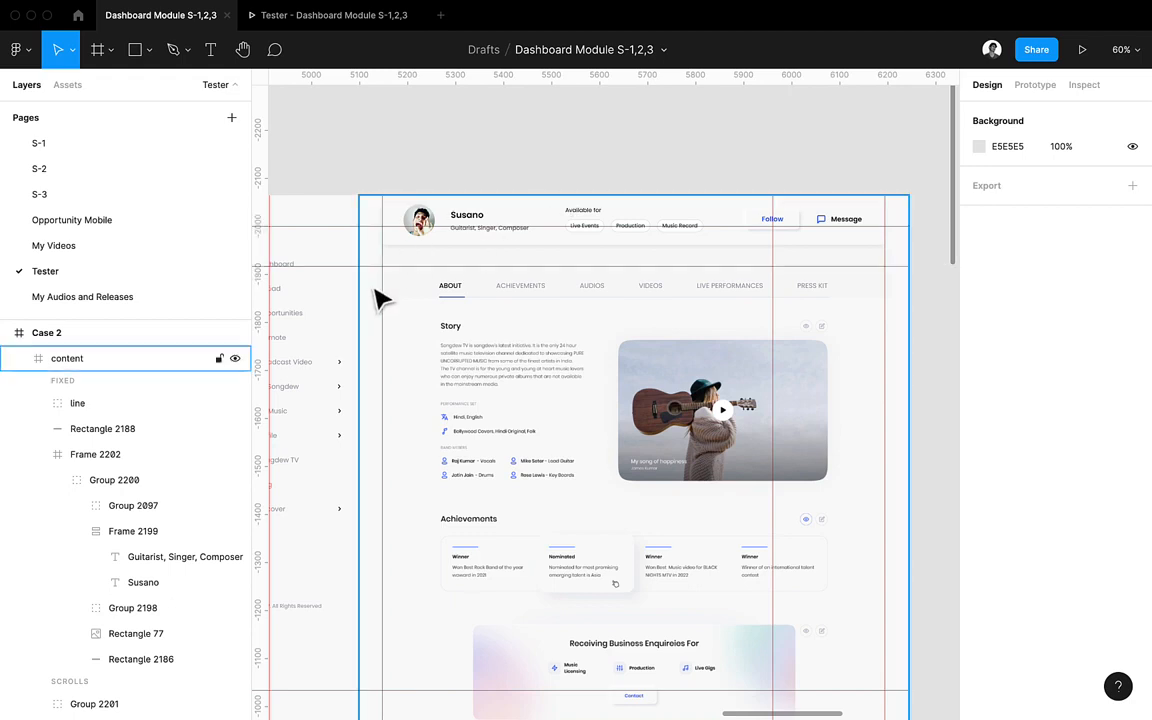
pyautogui.click(67, 358)
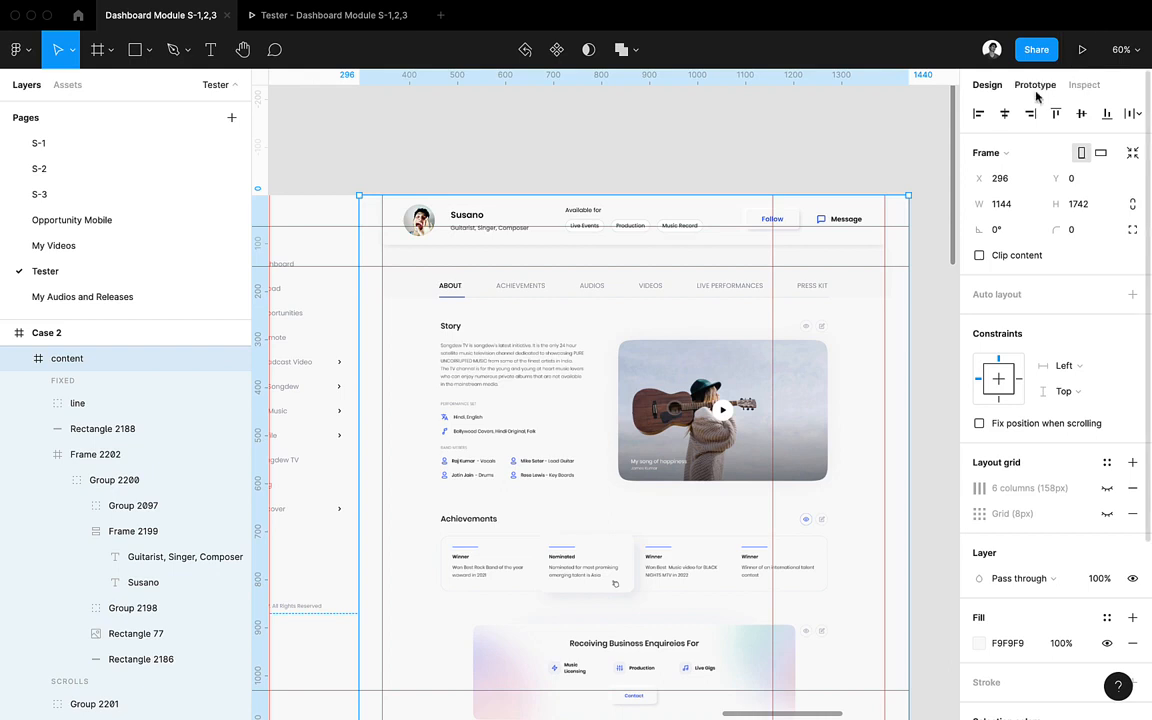
pyautogui.click(1035, 84)
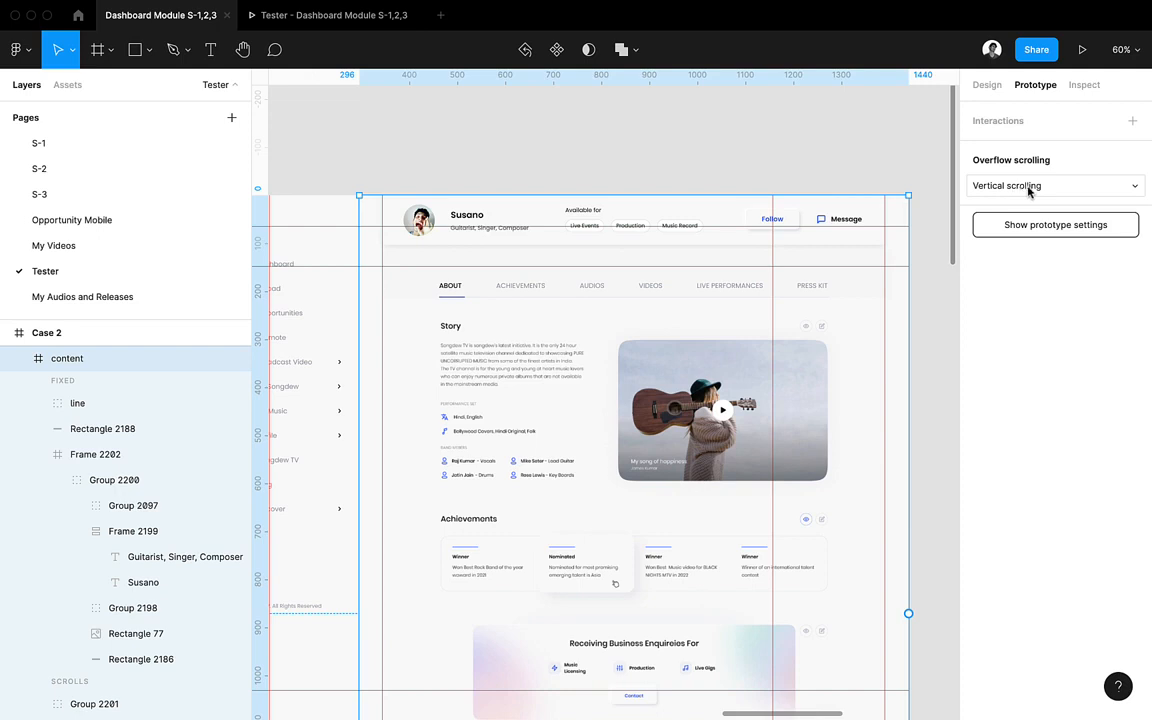
pyautogui.click(1053, 185)
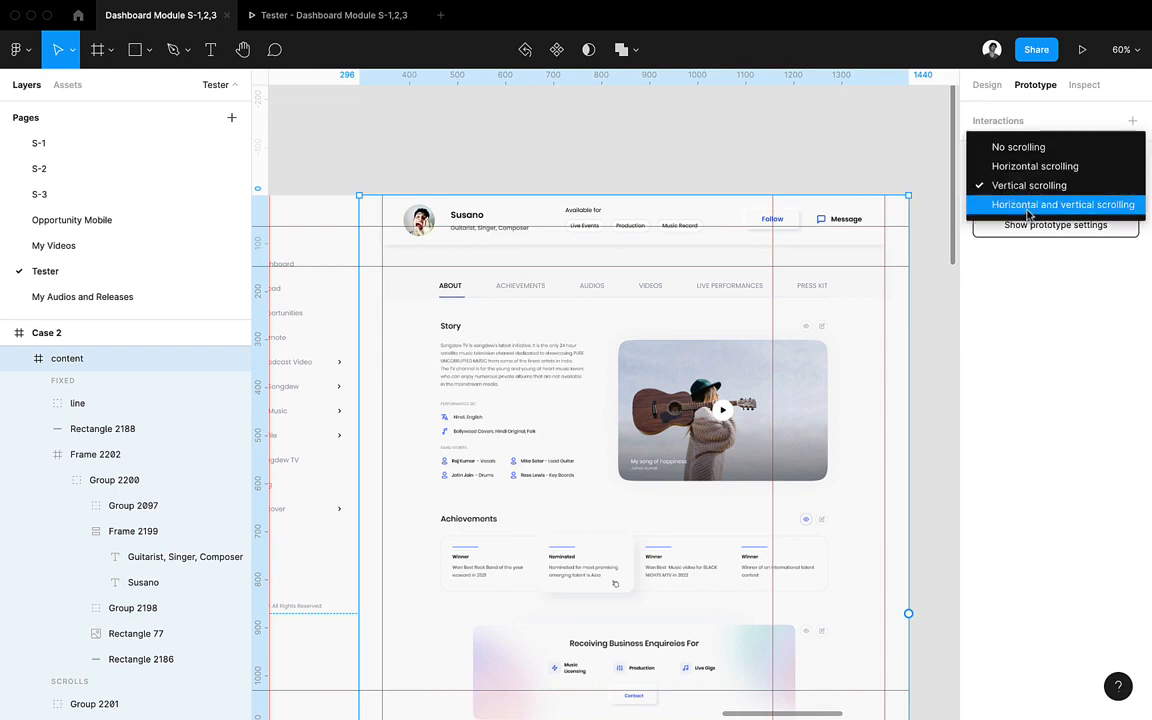
pyautogui.click(1062, 204)
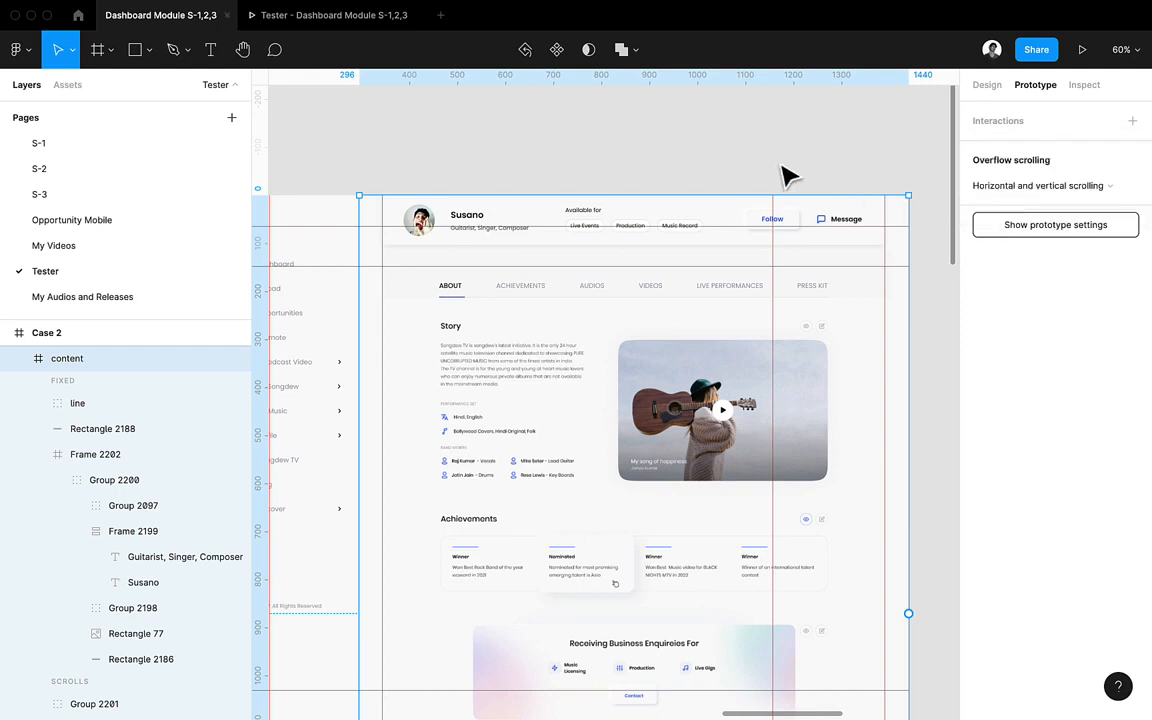
pyautogui.moveTo(592, 130)
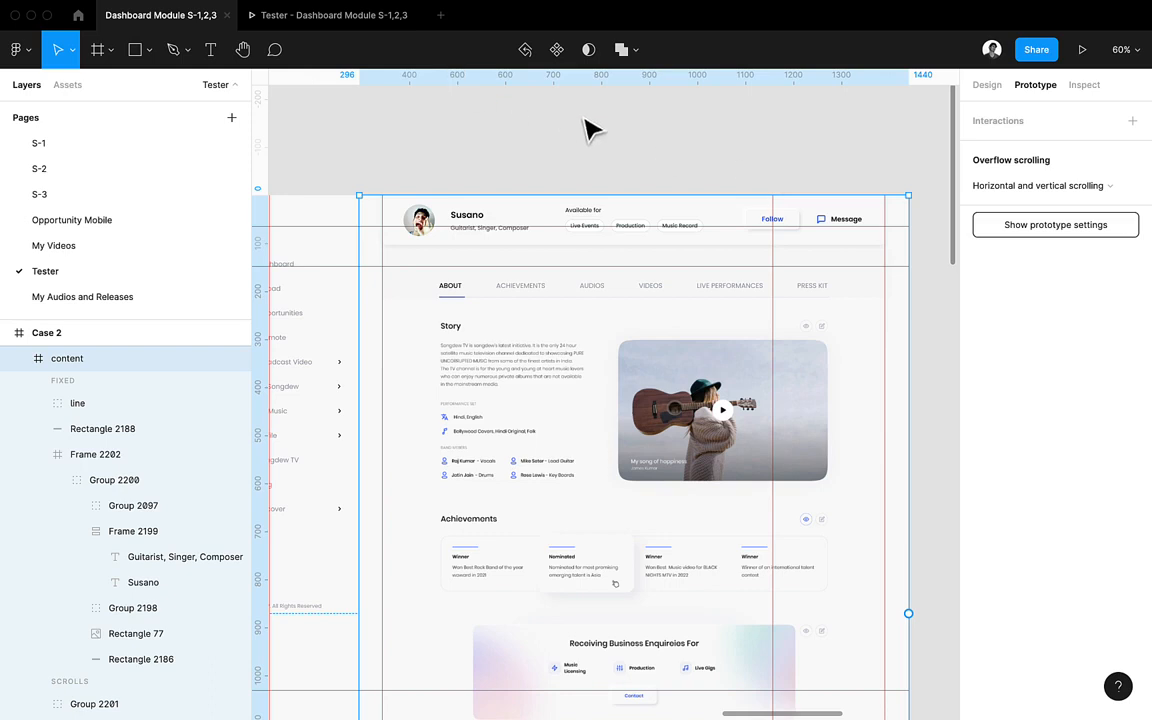
pyautogui.moveTo(660, 70)
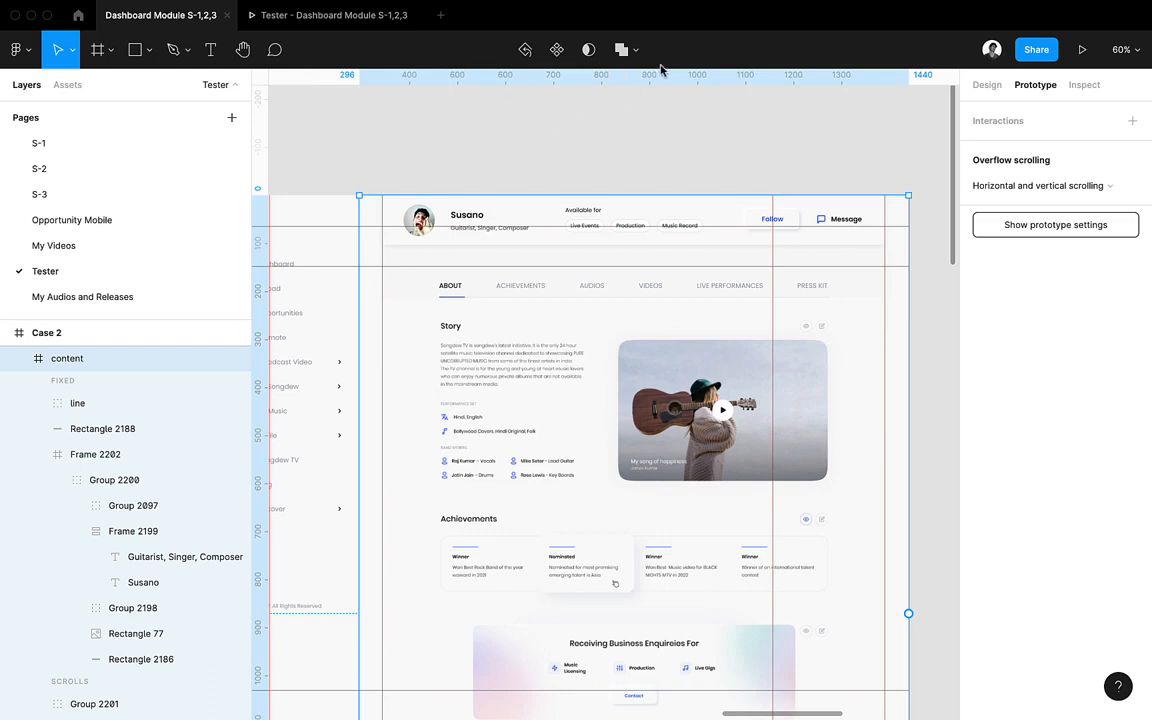